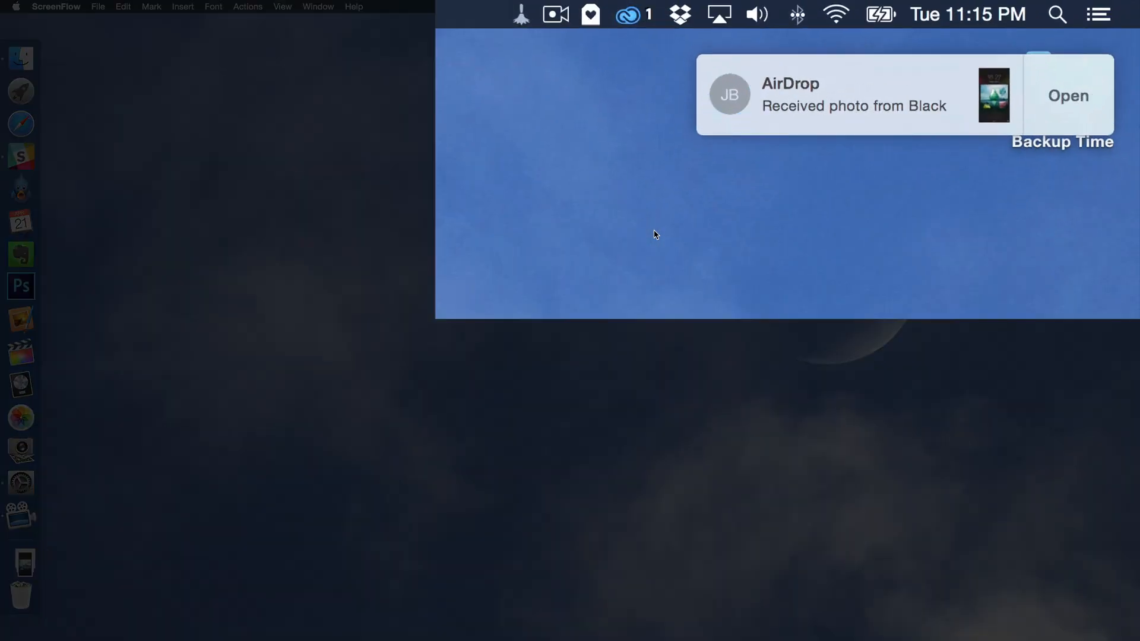
pyautogui.moveTo(479, 399)
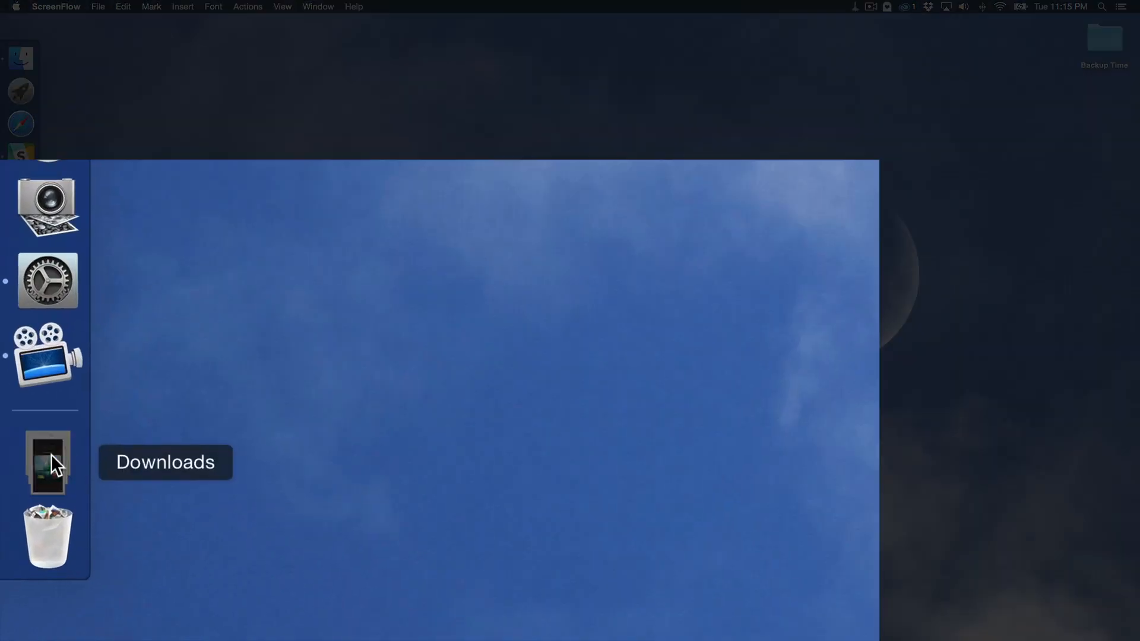
# Open the Downloads stack and drag the AirDropped photo out onto the screen.
pyautogui.click(48, 463)
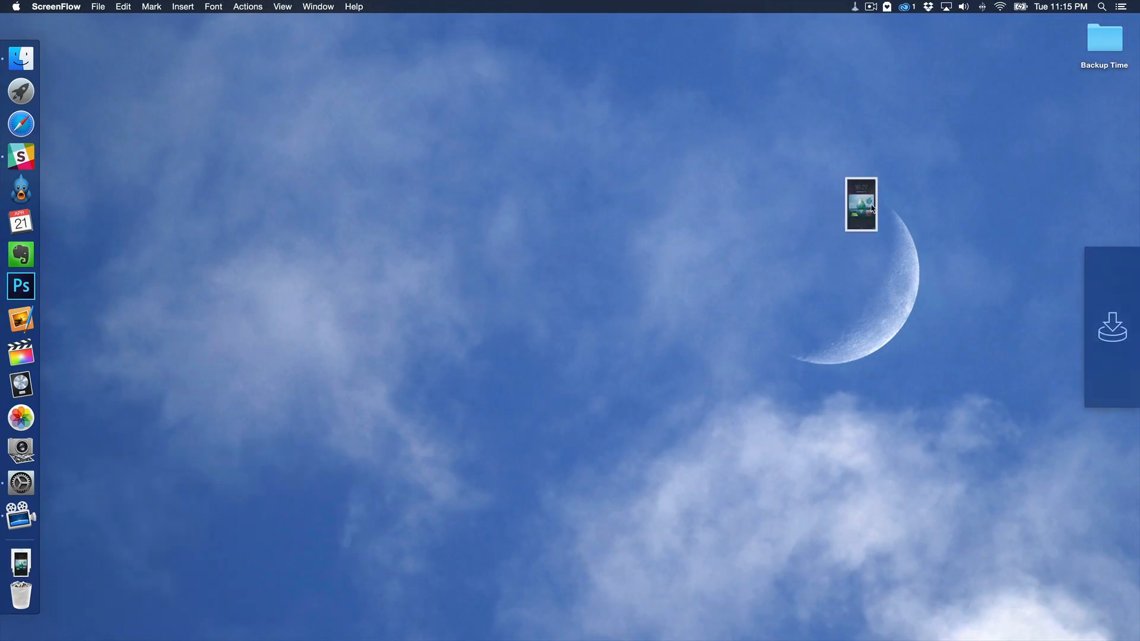
pyautogui.moveTo(862, 204); pyautogui.dragTo(1023, 113)
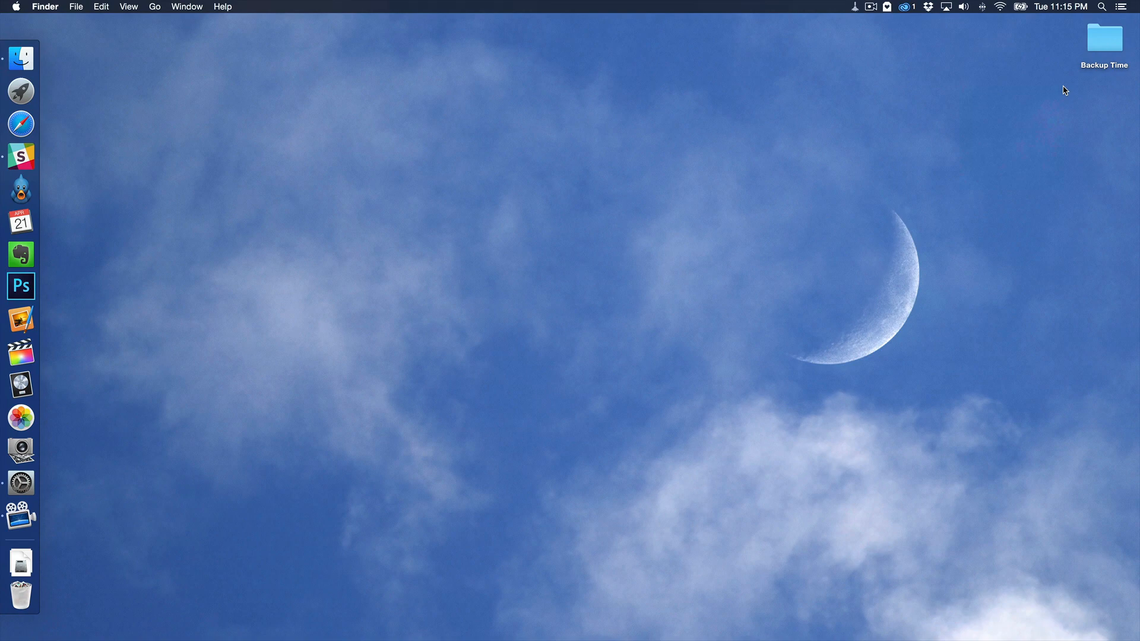
pyautogui.moveTo(877, 14)
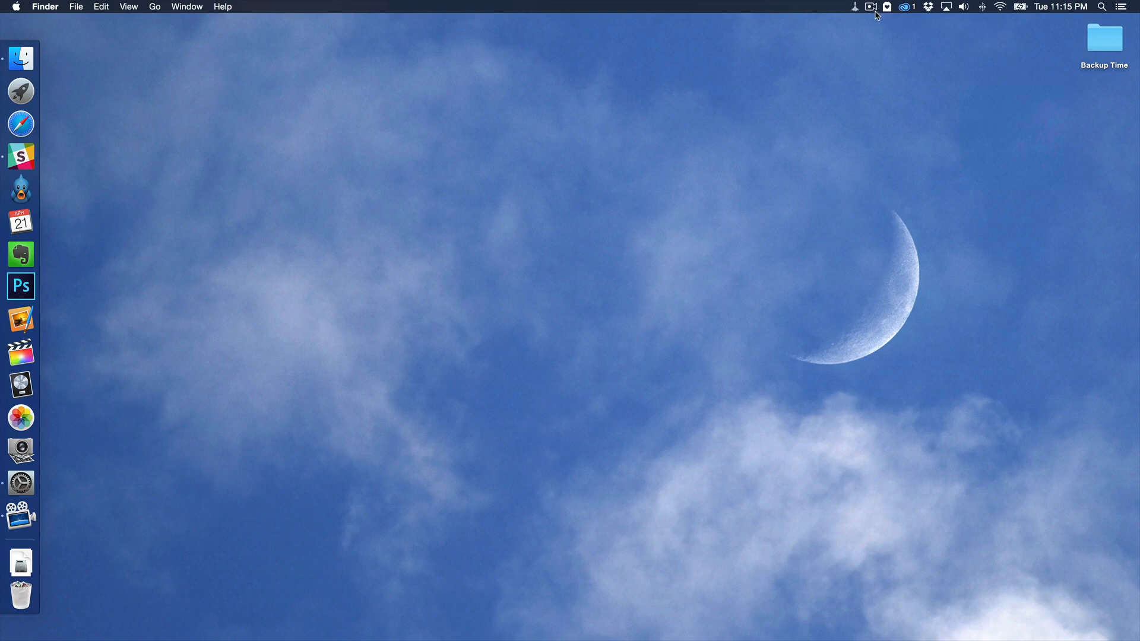
pyautogui.moveTo(861, 22)
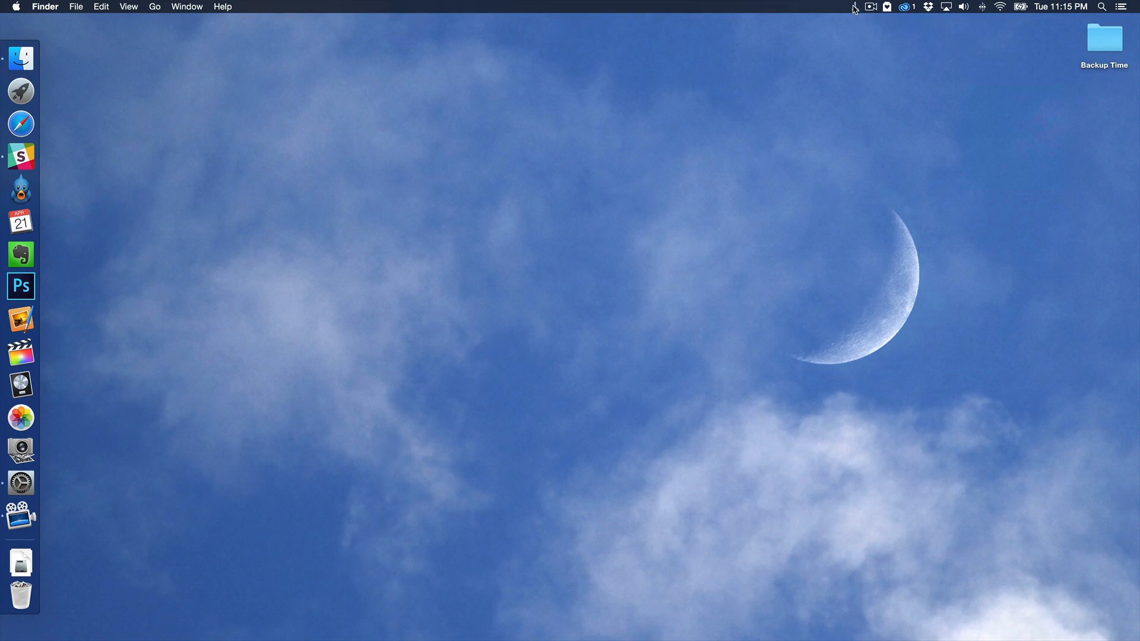
pyautogui.moveTo(856, 11)
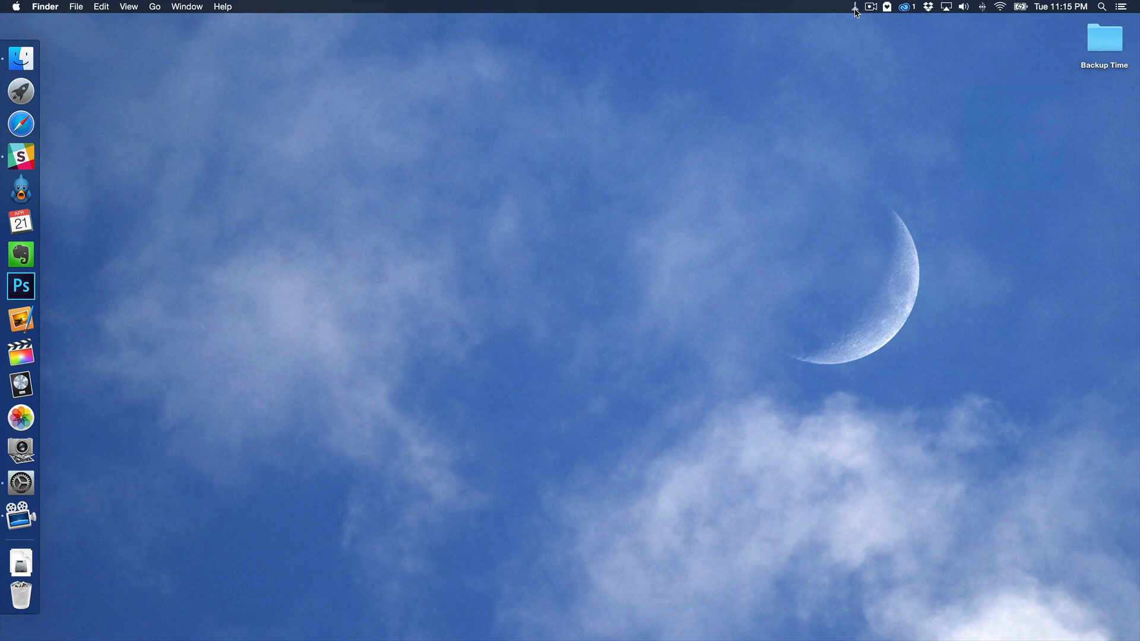
pyautogui.moveTo(852, 31)
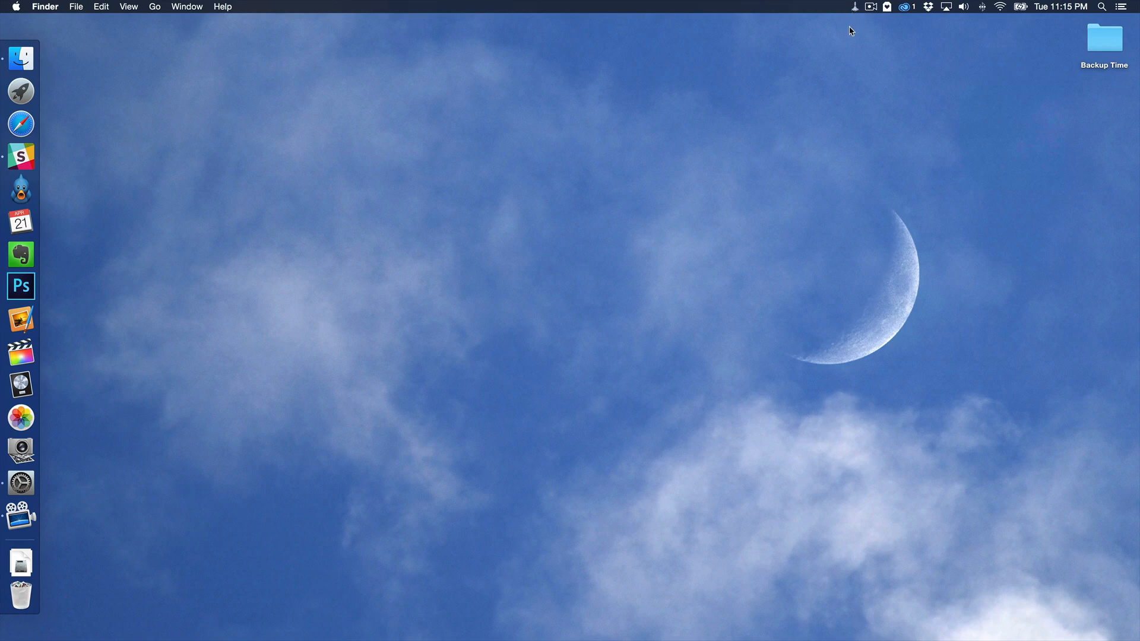
pyautogui.moveTo(20, 482)
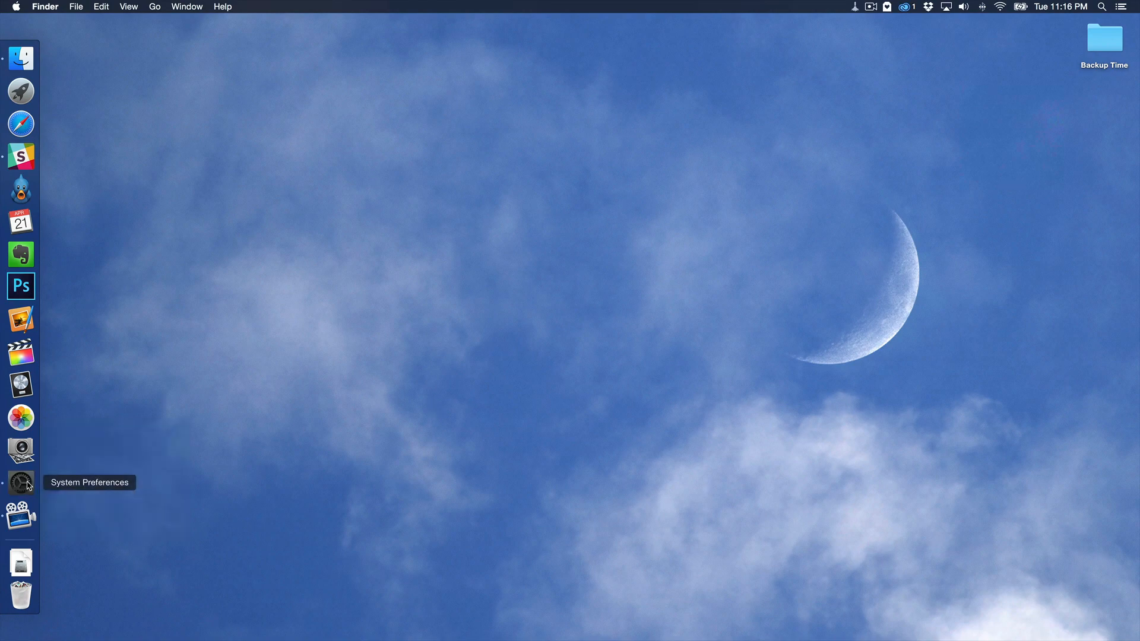
# Open System Preferences, move its window toward the centre, and open the Hazel pane.
pyautogui.click(20, 483)
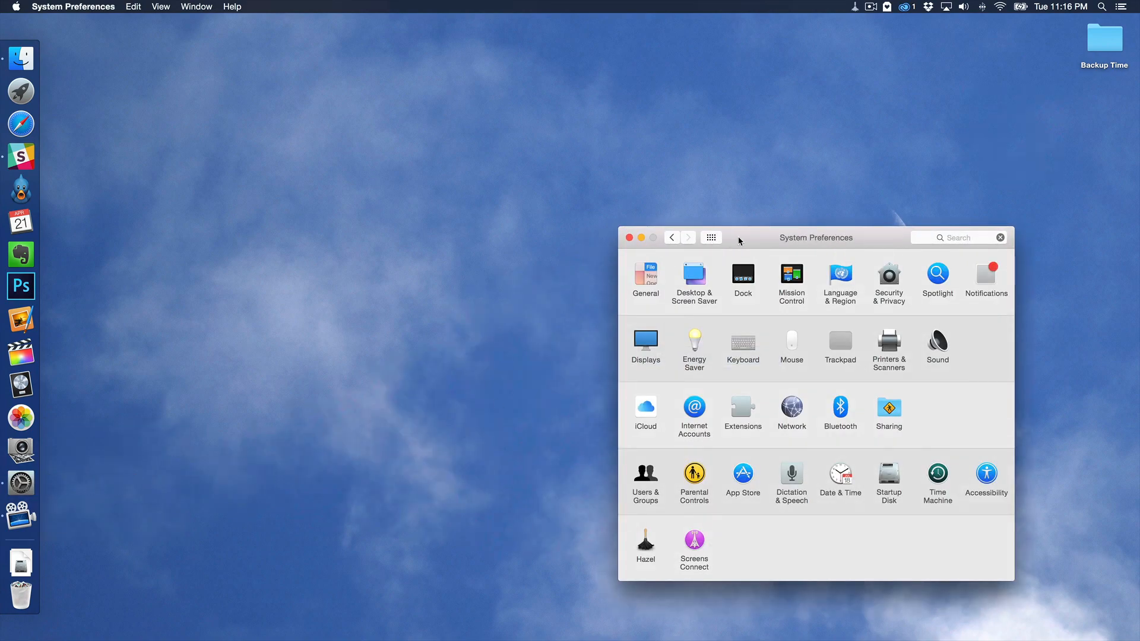
pyautogui.moveTo(816, 237); pyautogui.dragTo(625, 143)
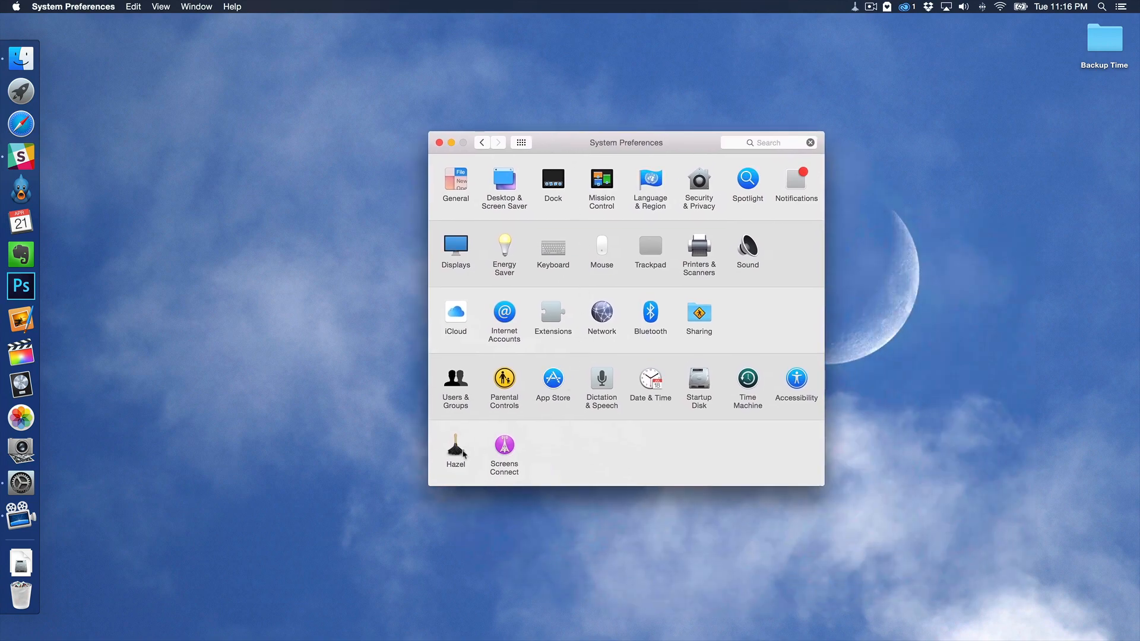
pyautogui.moveTo(463, 453)
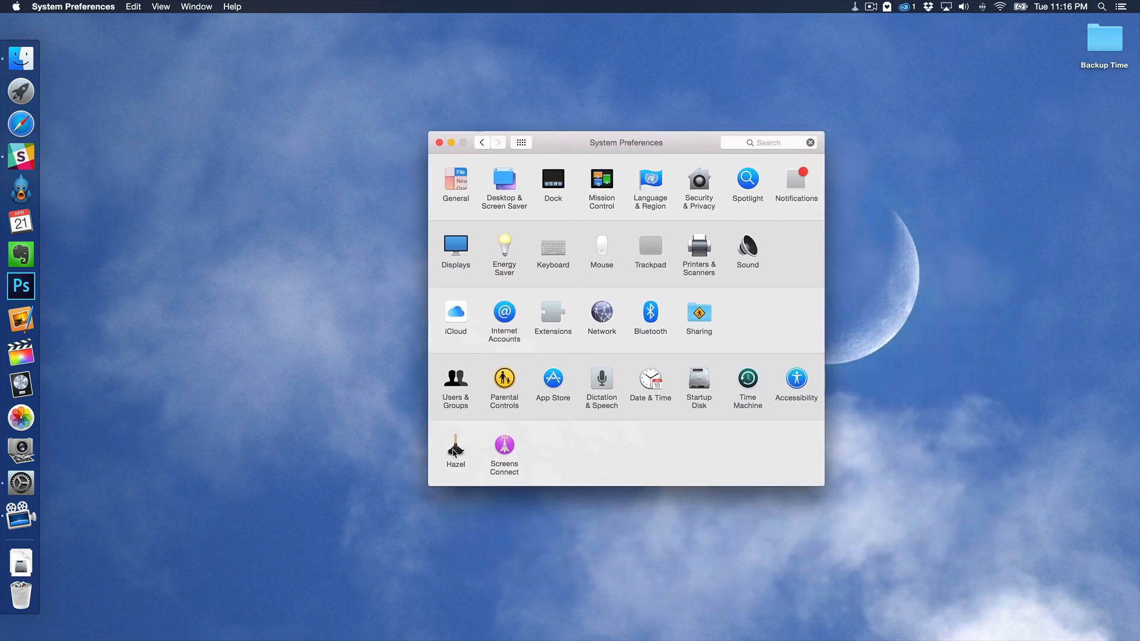
pyautogui.click(455, 449)
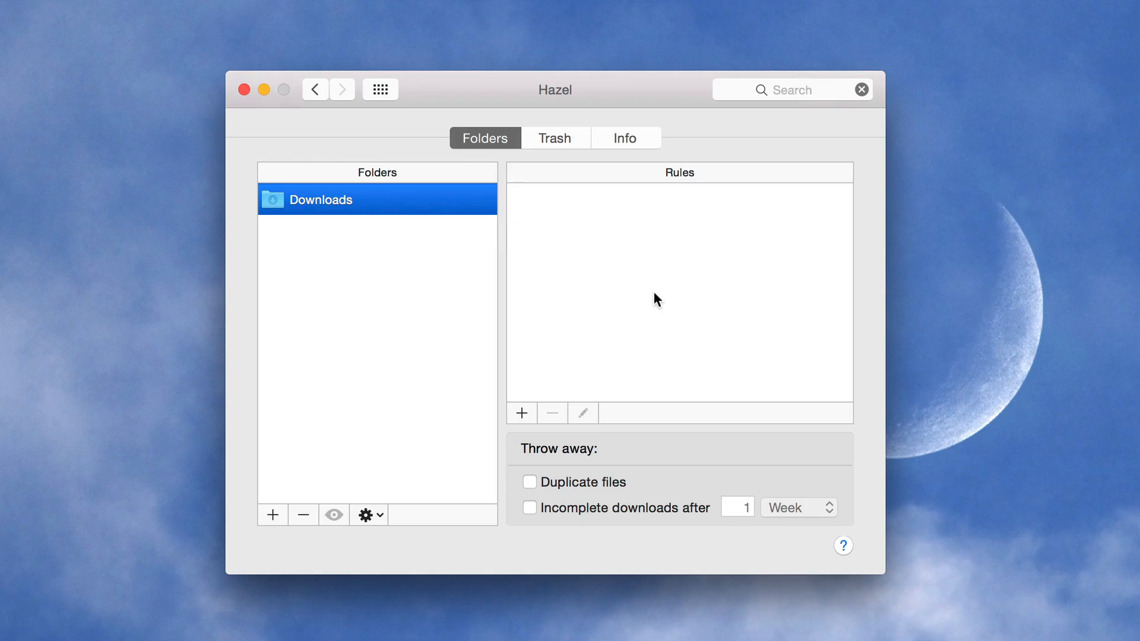
pyautogui.moveTo(567, 413)
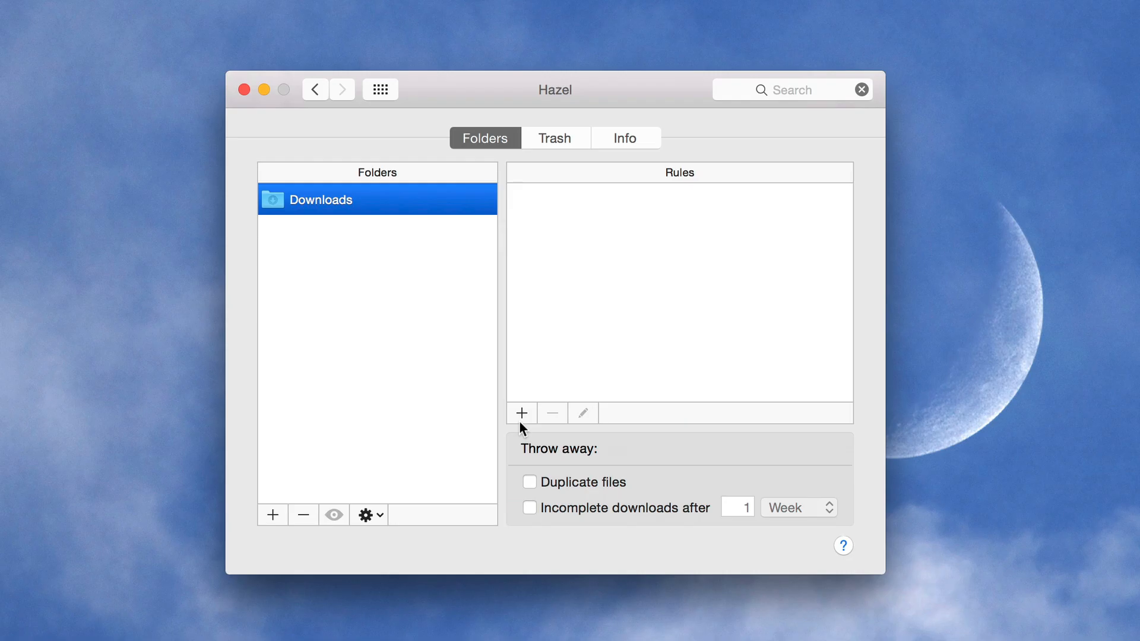
# Create a new Downloads rule named 'AirDrop' that matches any of its conditions.
pyautogui.click(521, 414)
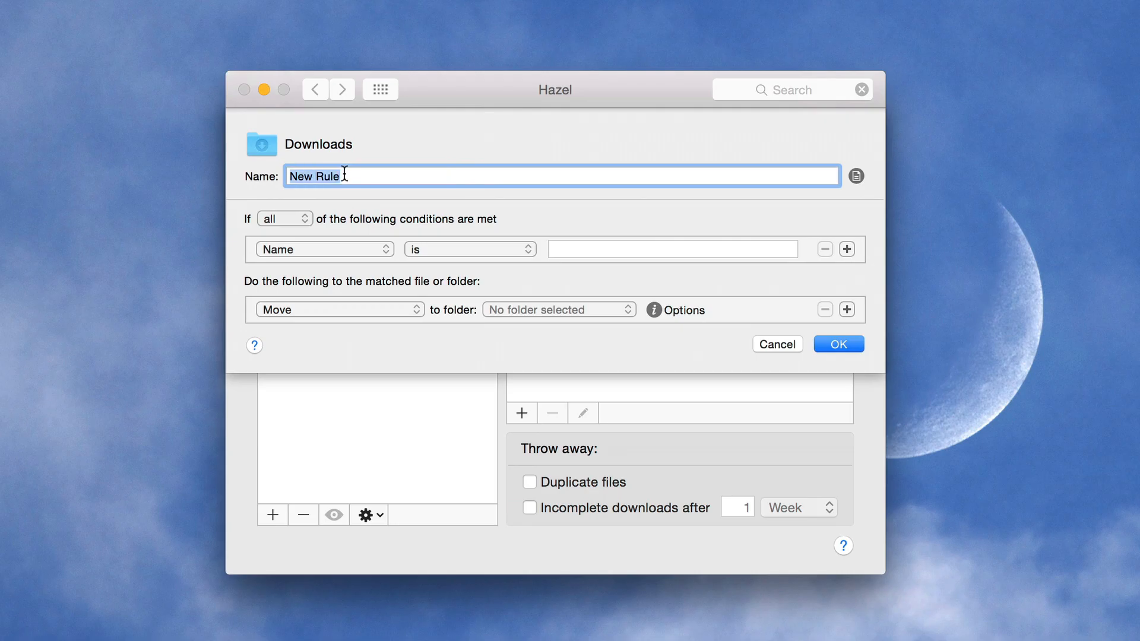
pyautogui.write('AirD')
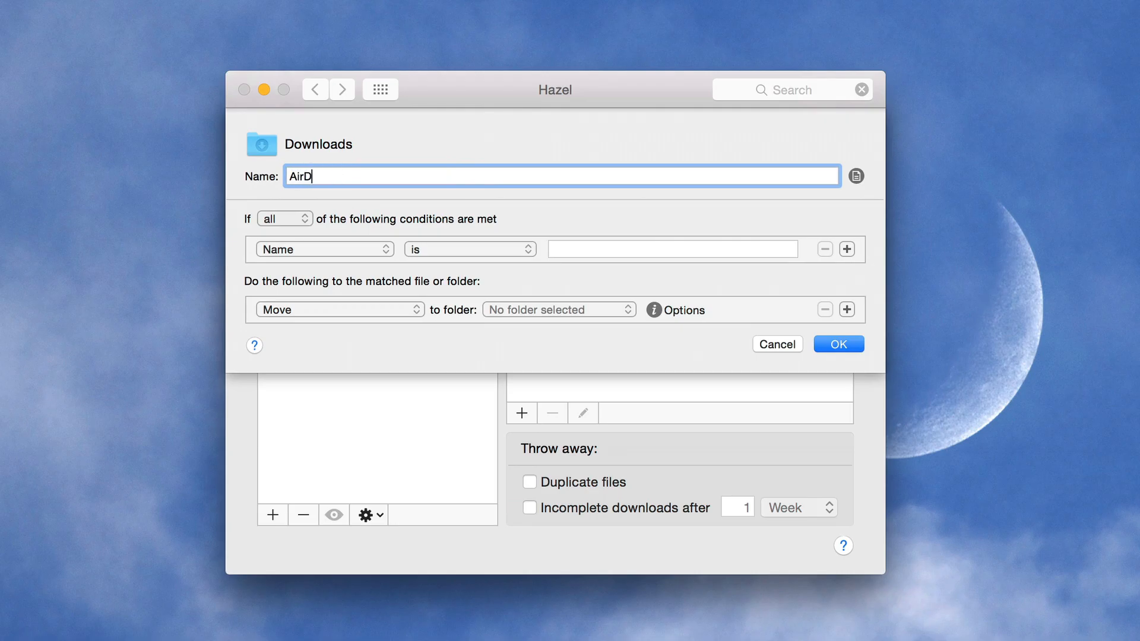
pyautogui.write('rop')
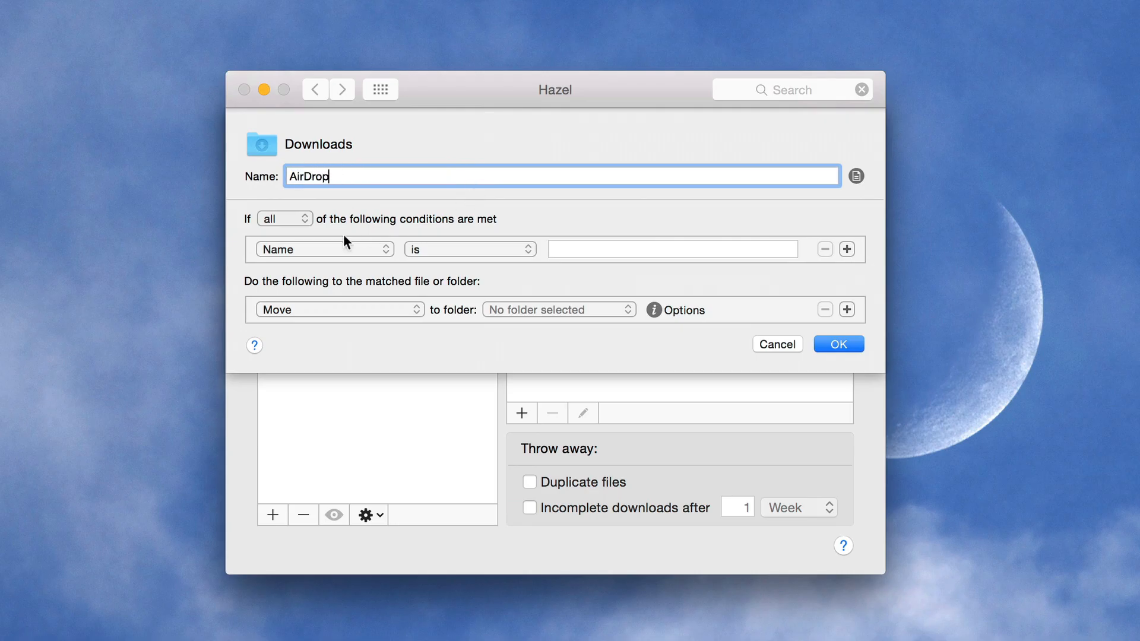
pyautogui.click(283, 219)
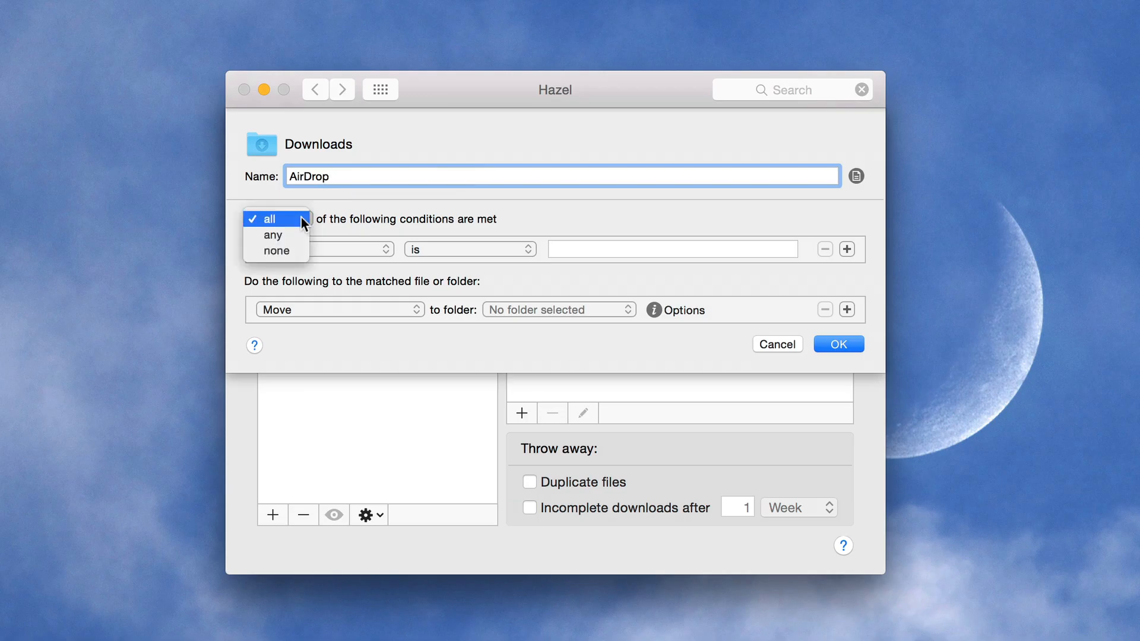
pyautogui.click(273, 235)
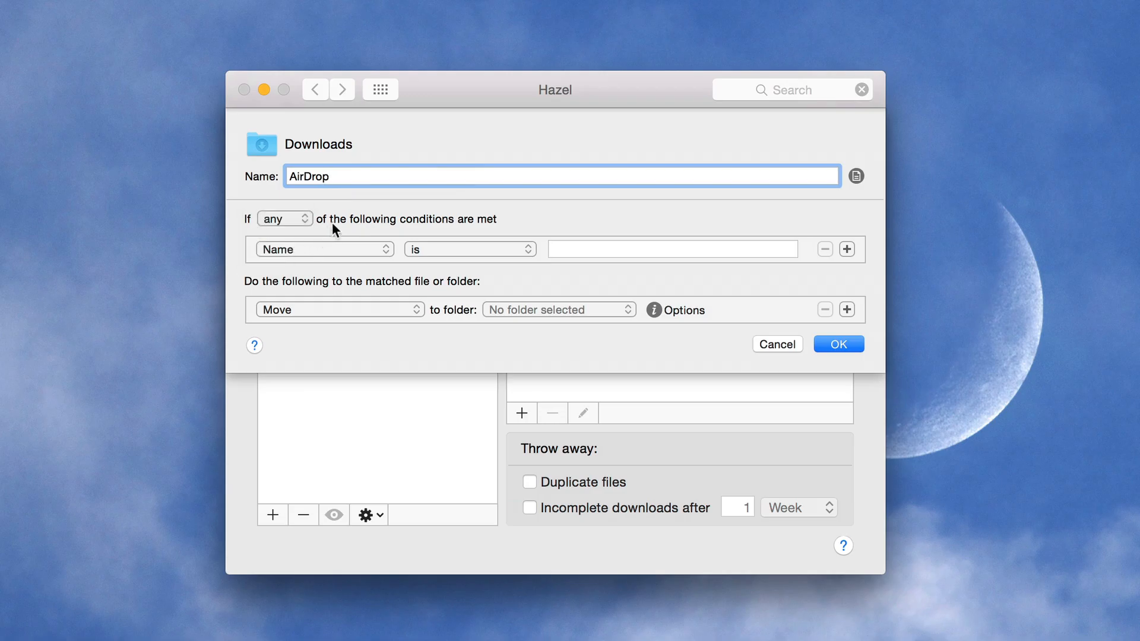
# Add two conditions: Extension is JPG and Extension is PNG.
pyautogui.click(322, 249)
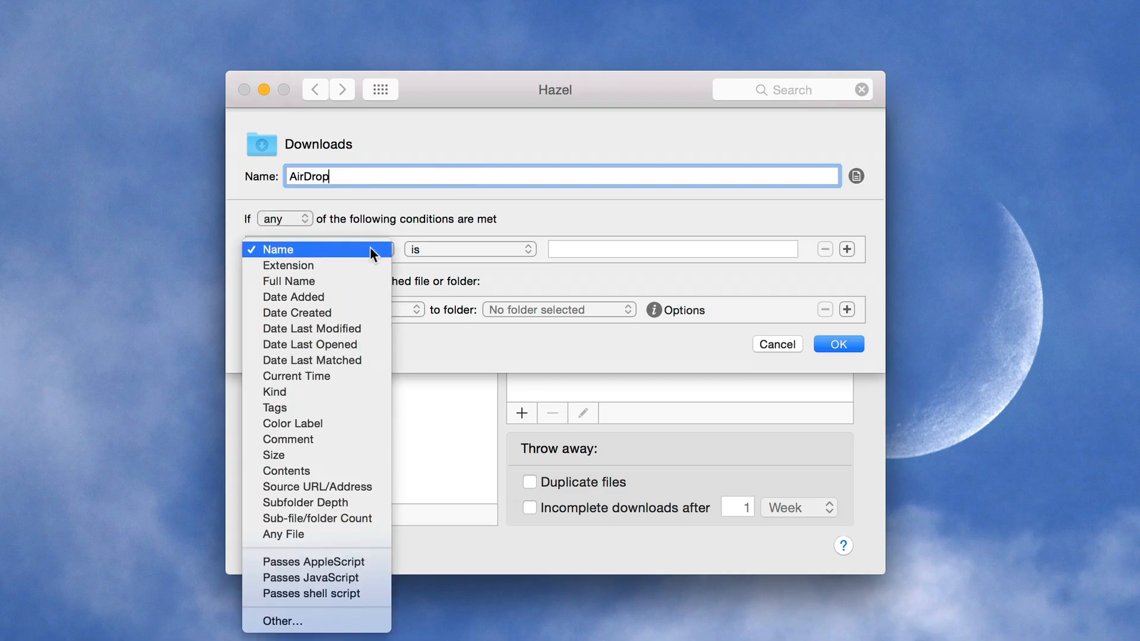
pyautogui.click(288, 265)
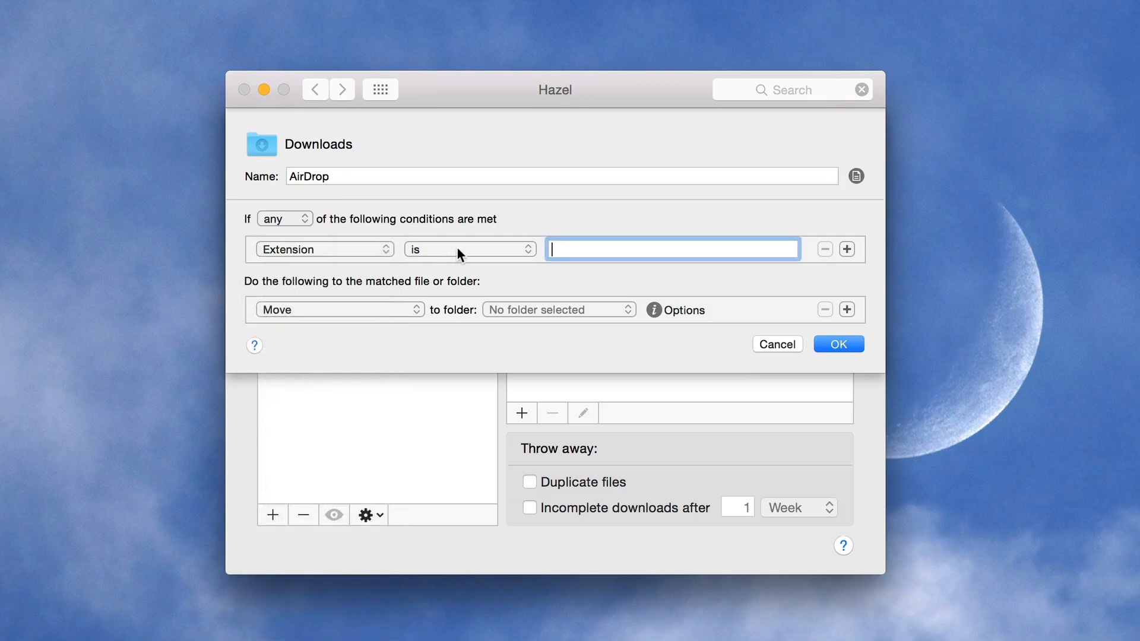
pyautogui.moveTo(629, 243)
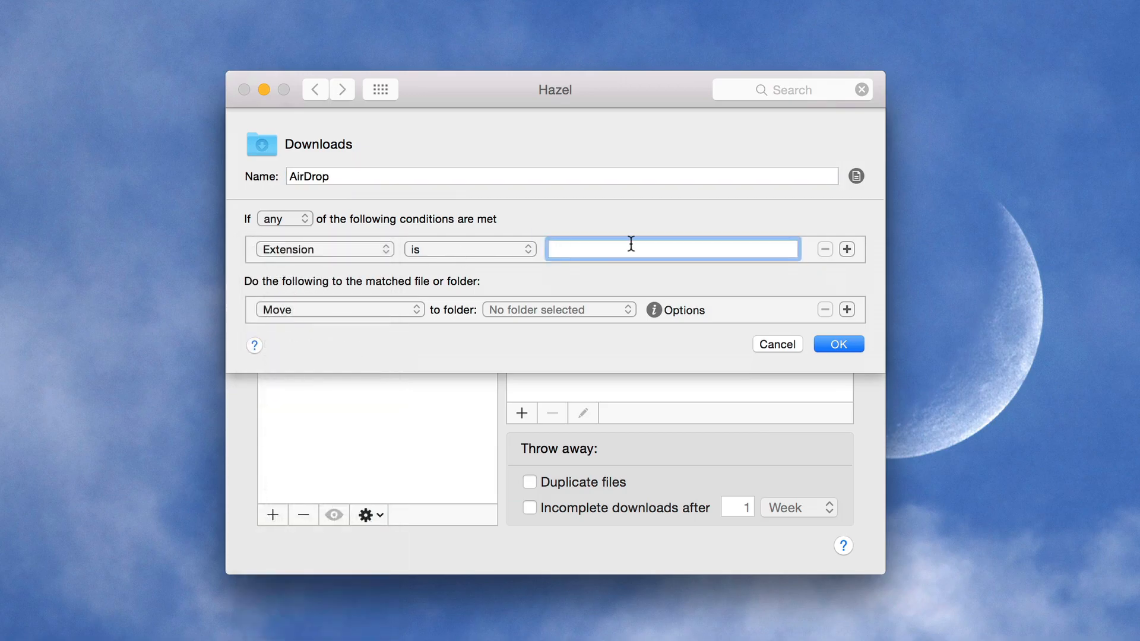
pyautogui.write('JP')
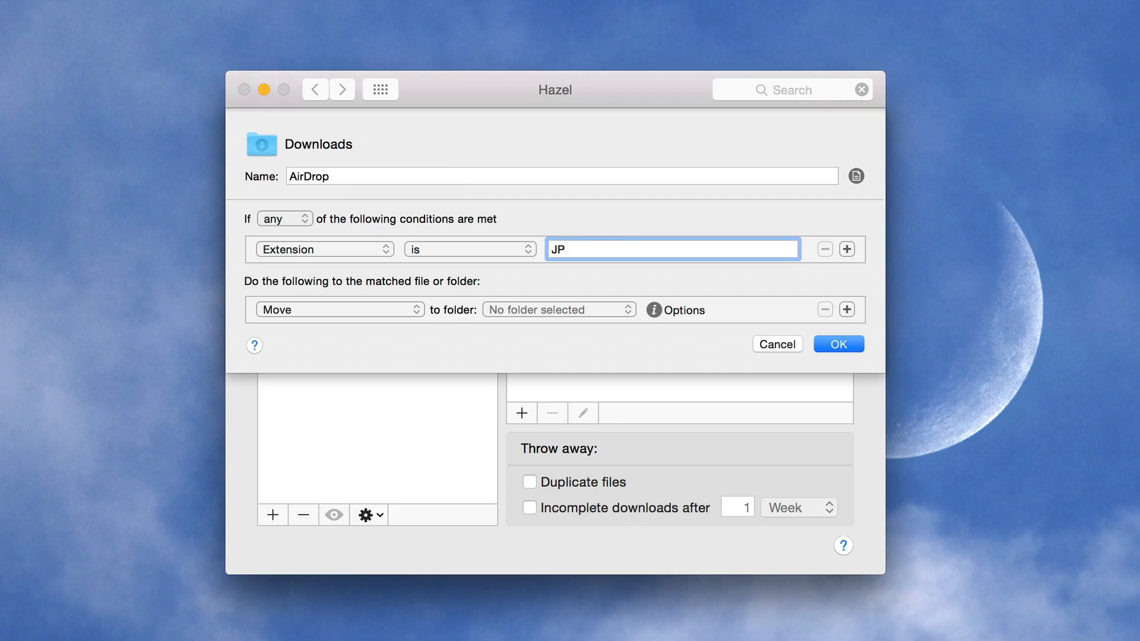
pyautogui.write('G')
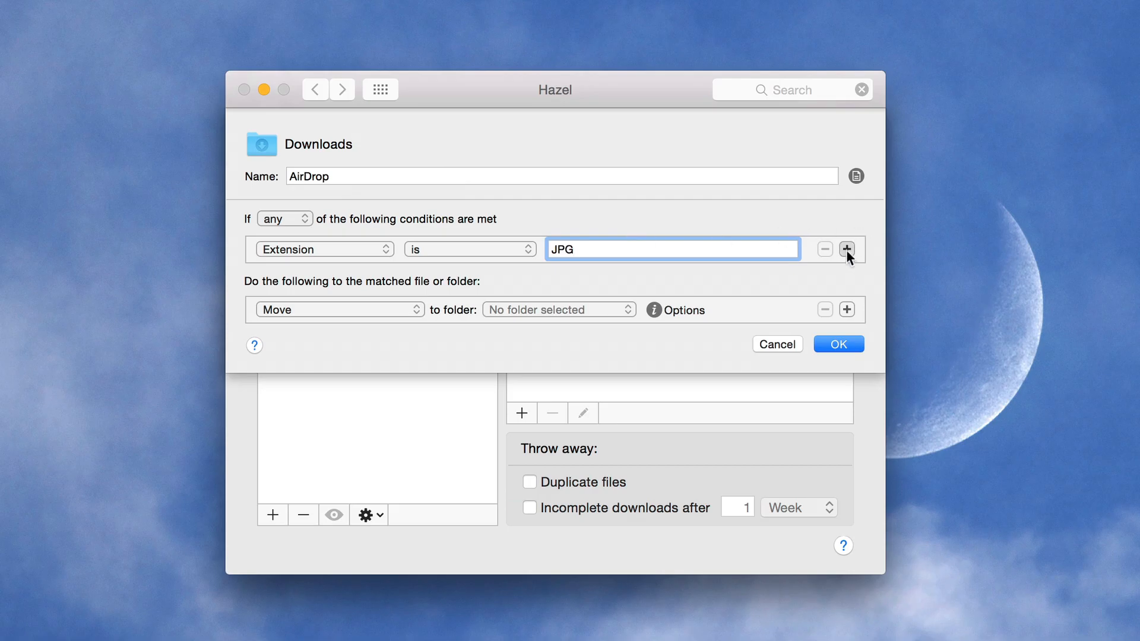
pyautogui.click(847, 249)
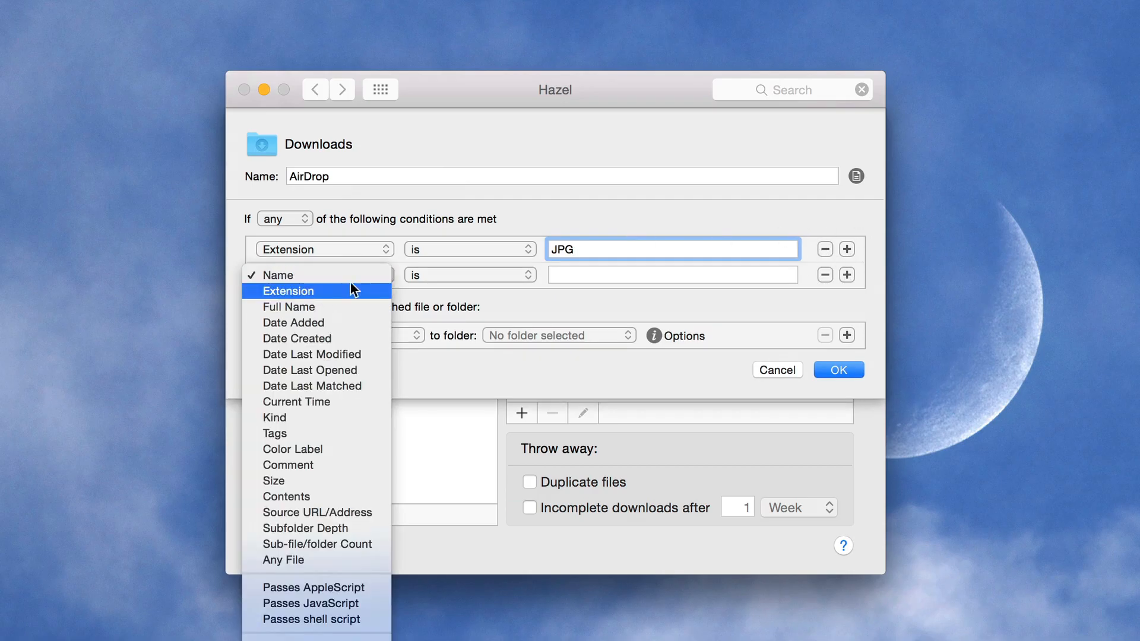
pyautogui.write('PN')
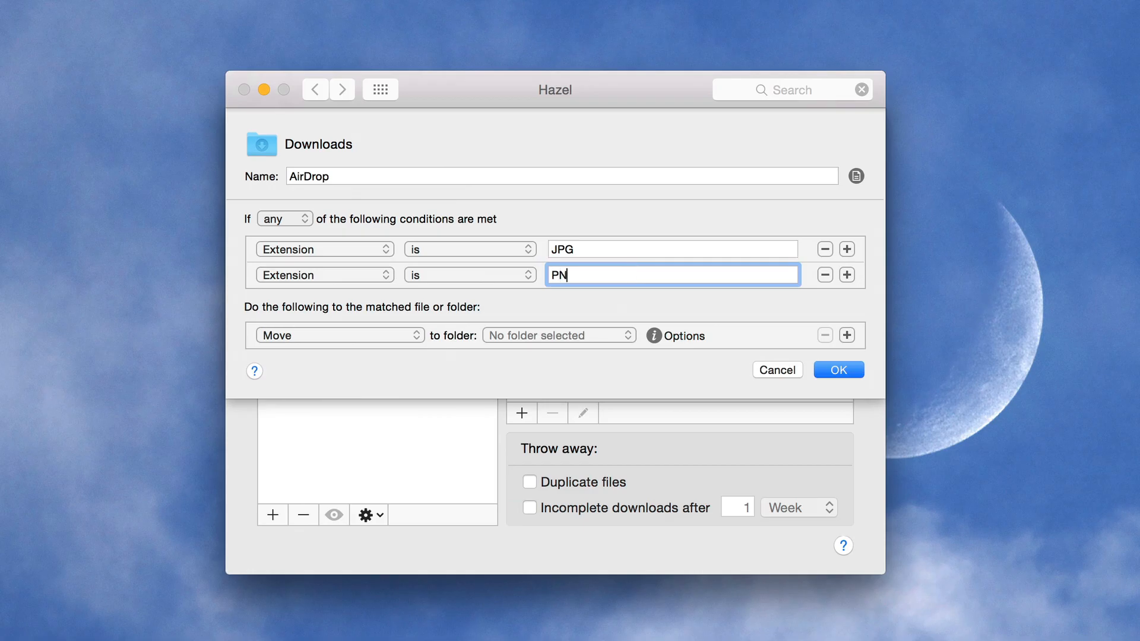
pyautogui.write('G')
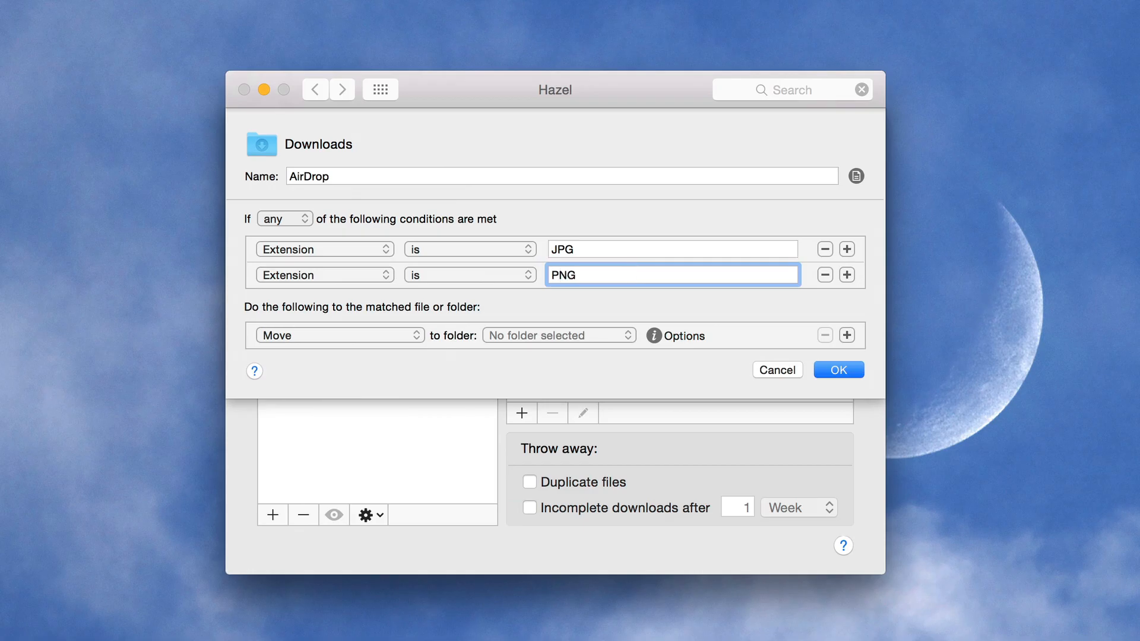
# Edit the AirDrop rule, selecting the PNG value in the second condition.
pyautogui.click(672, 274)
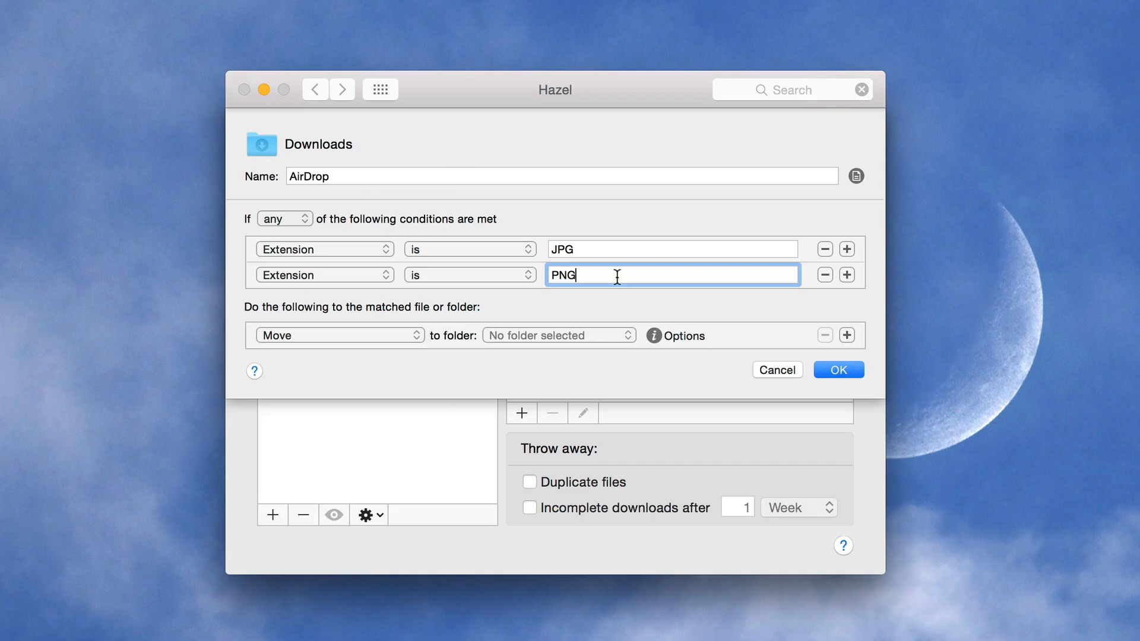
pyautogui.doubleClick(562, 275)
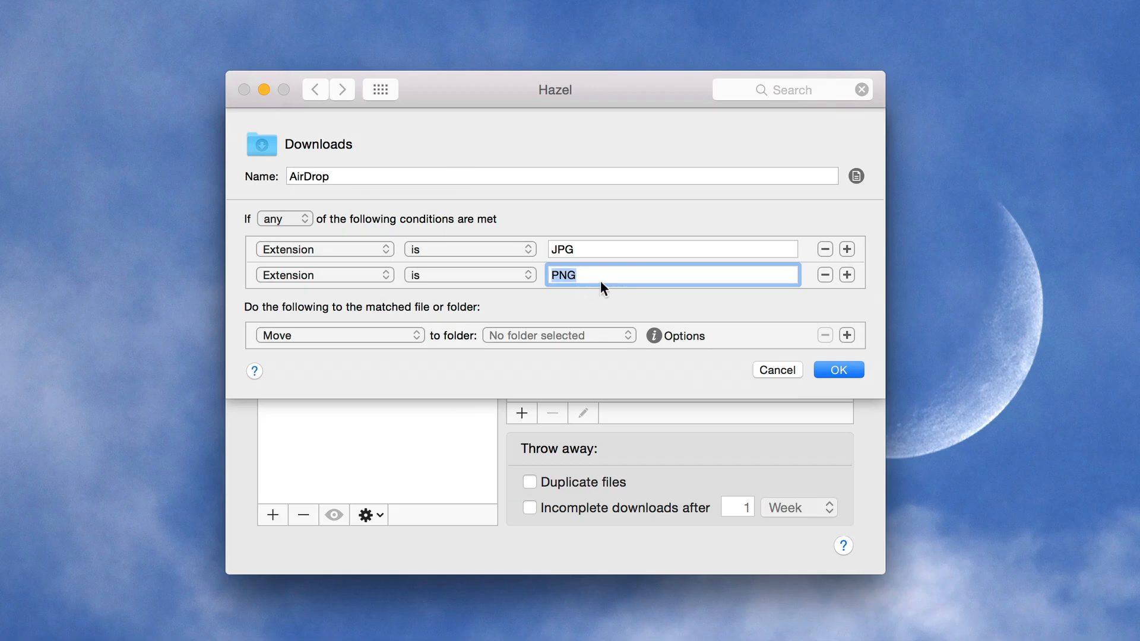
pyautogui.moveTo(331, 335)
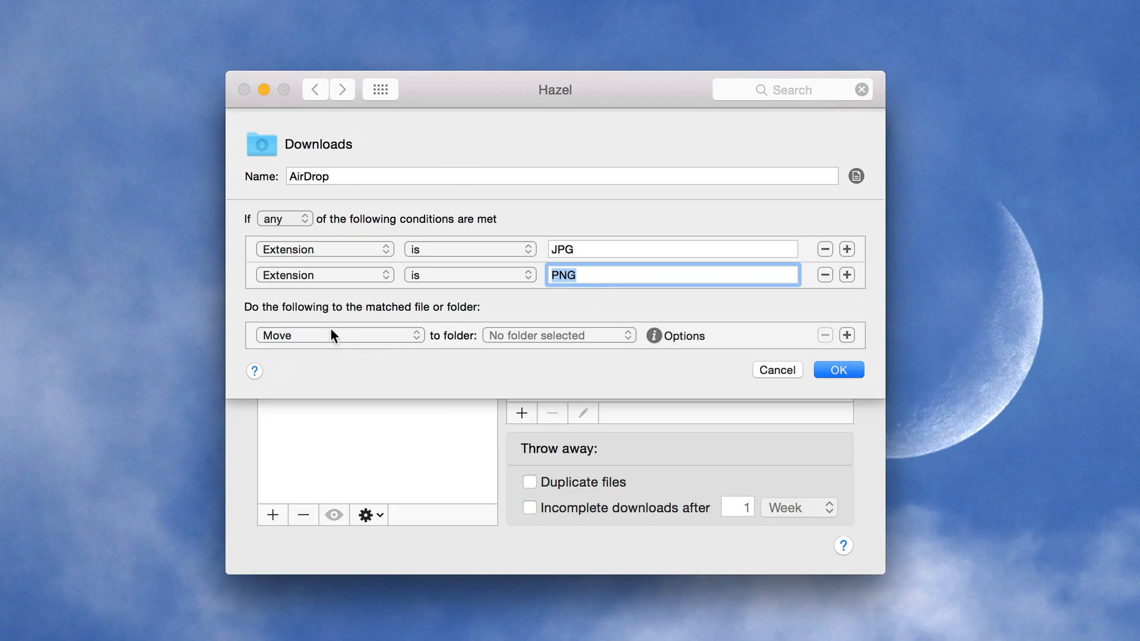
pyautogui.moveTo(384, 333)
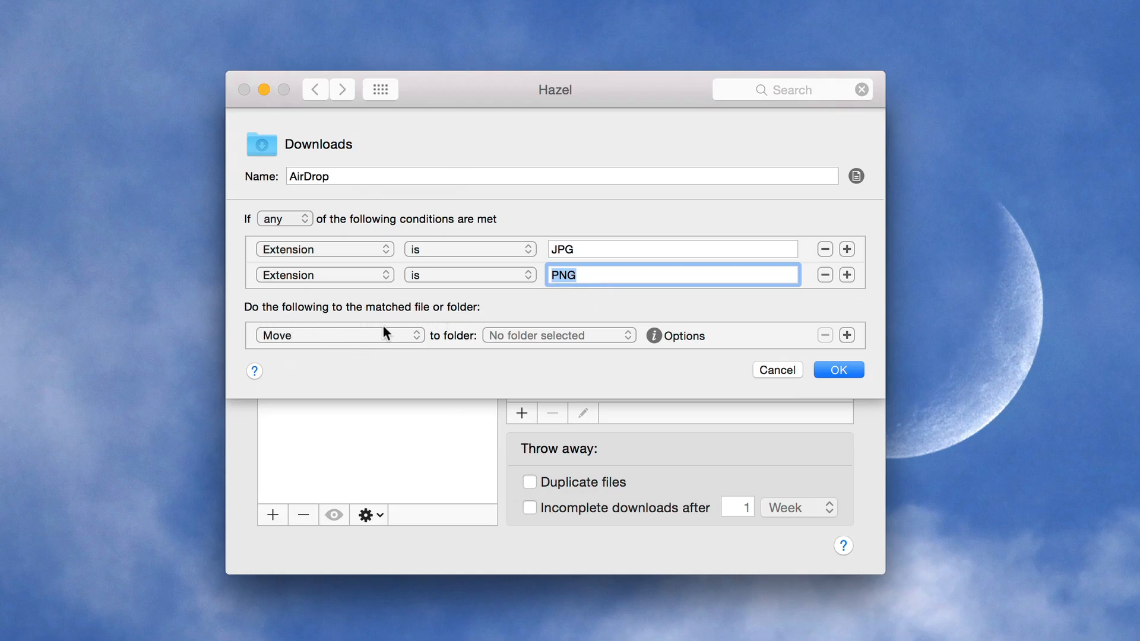
pyautogui.moveTo(553, 340)
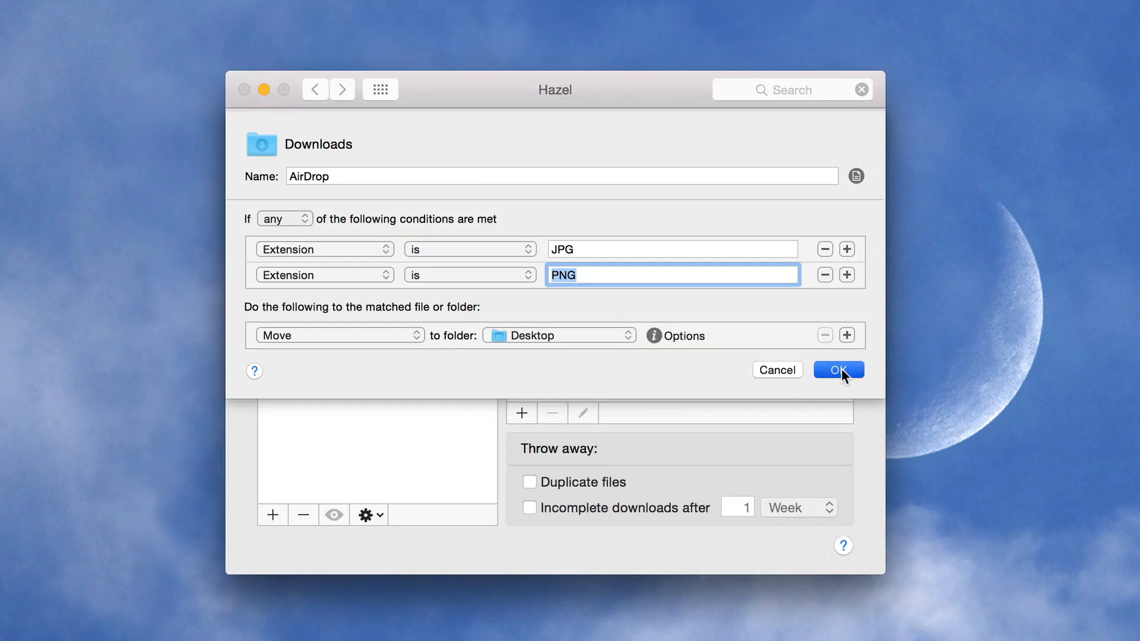
# Save the AirDrop rule with OK and close the Hazel preferences window.
pyautogui.click(838, 370)
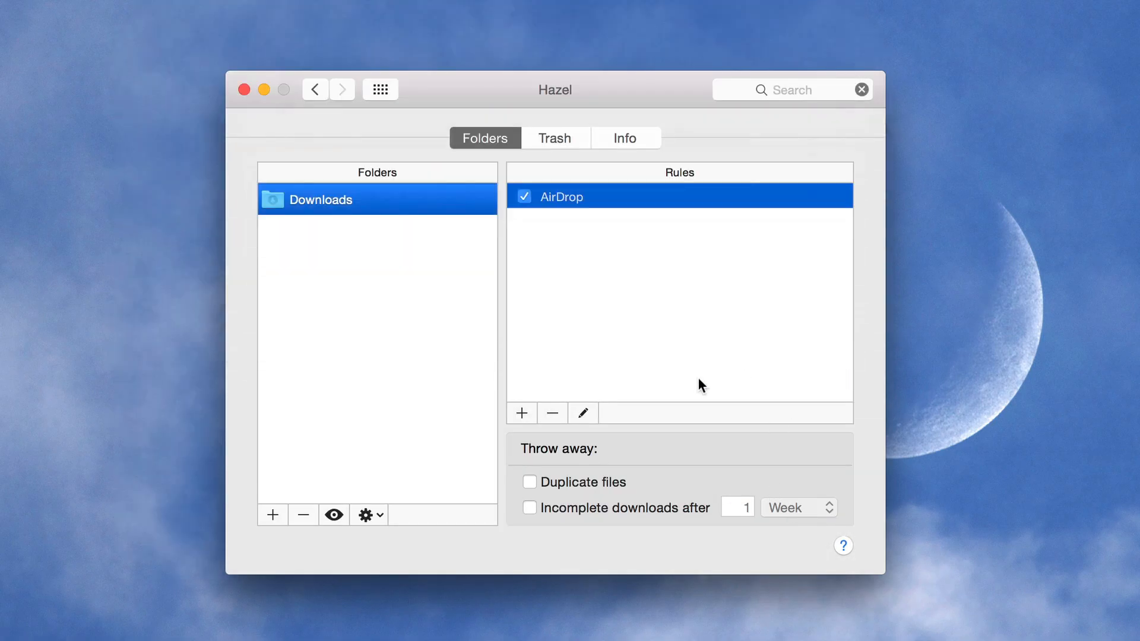
pyautogui.moveTo(701, 409)
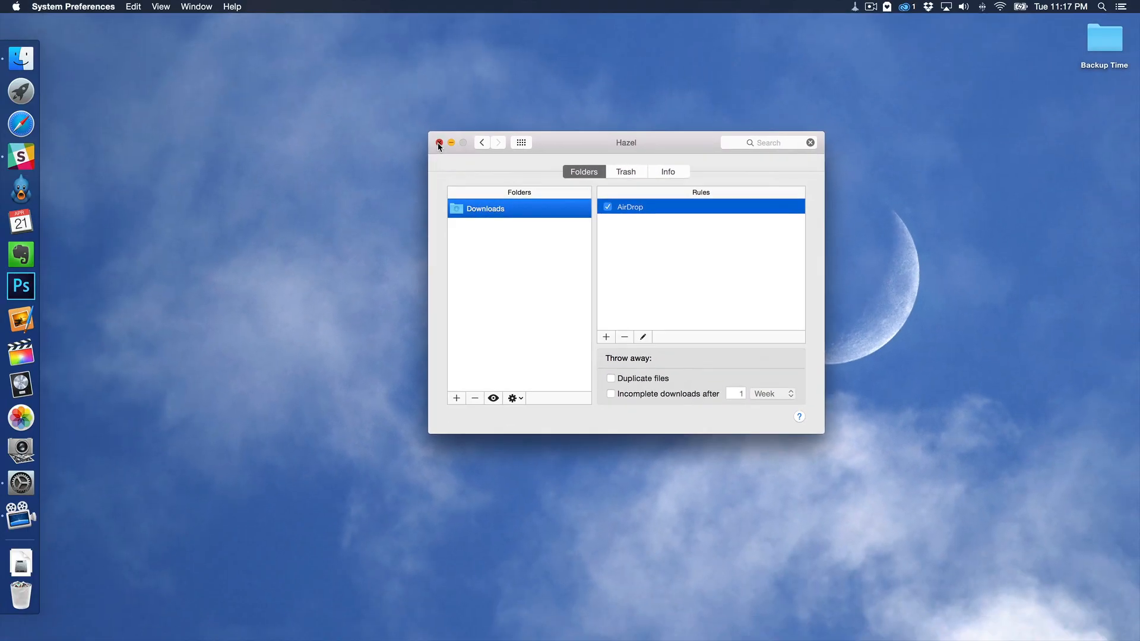
pyautogui.click(777, 16)
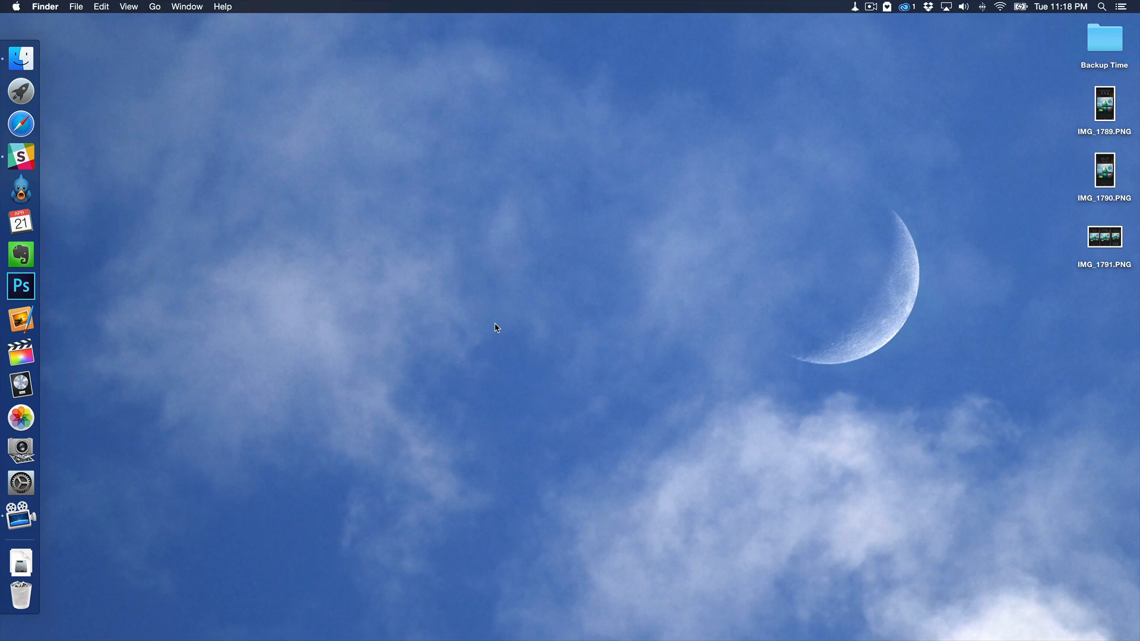
pyautogui.moveTo(513, 325)
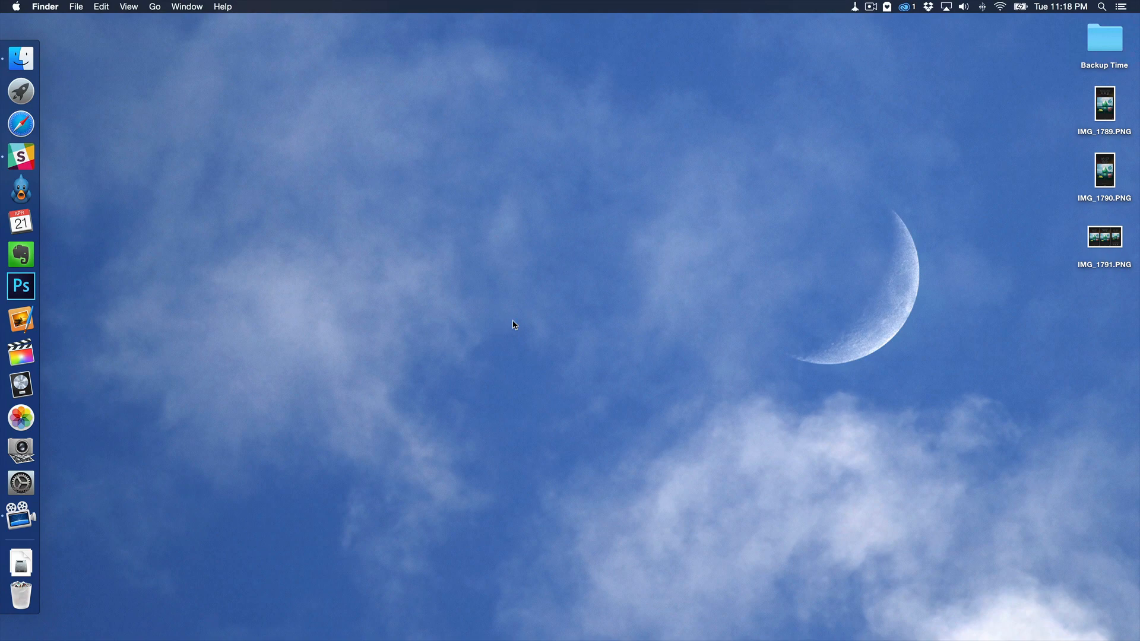